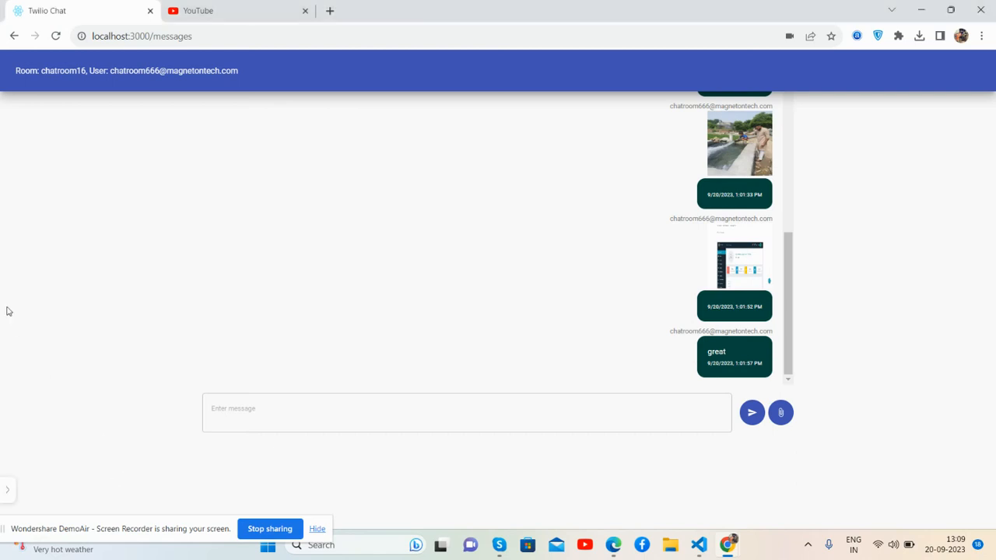
{"action": "mouse_move", "coordinate": [171, 125]}
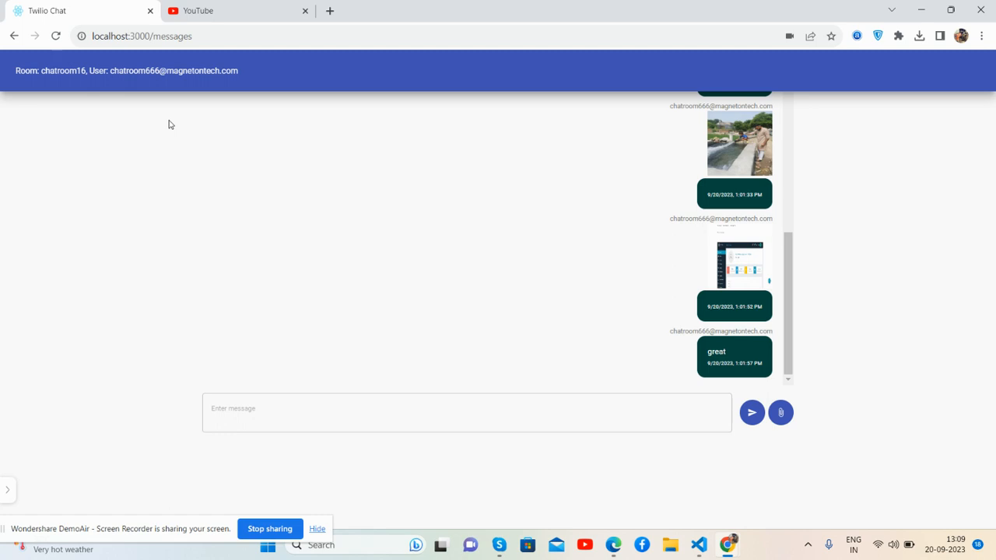
{"action": "mouse_move", "coordinate": [320, 365]}
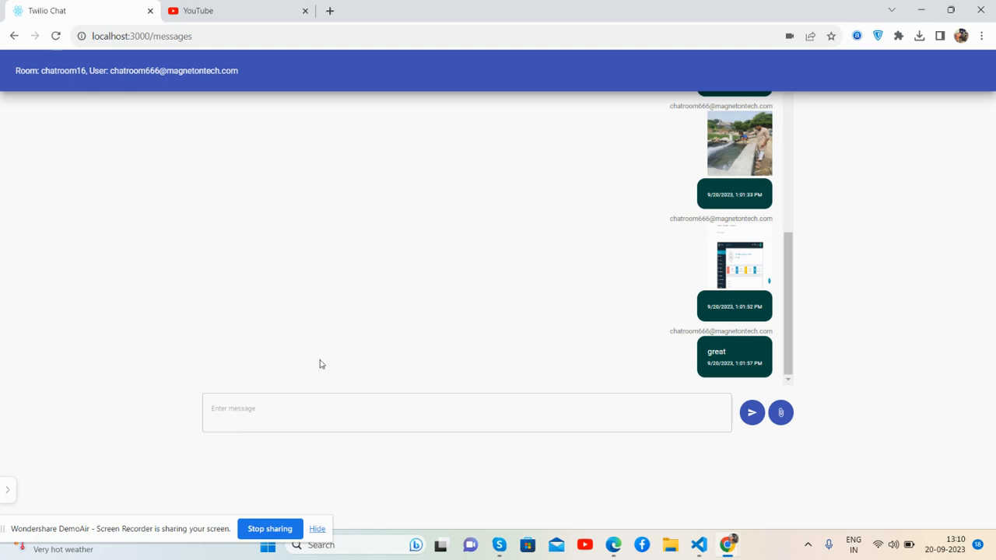
Send the text message 'HI' to the chat room.
{"action": "type", "text": "Hi"}
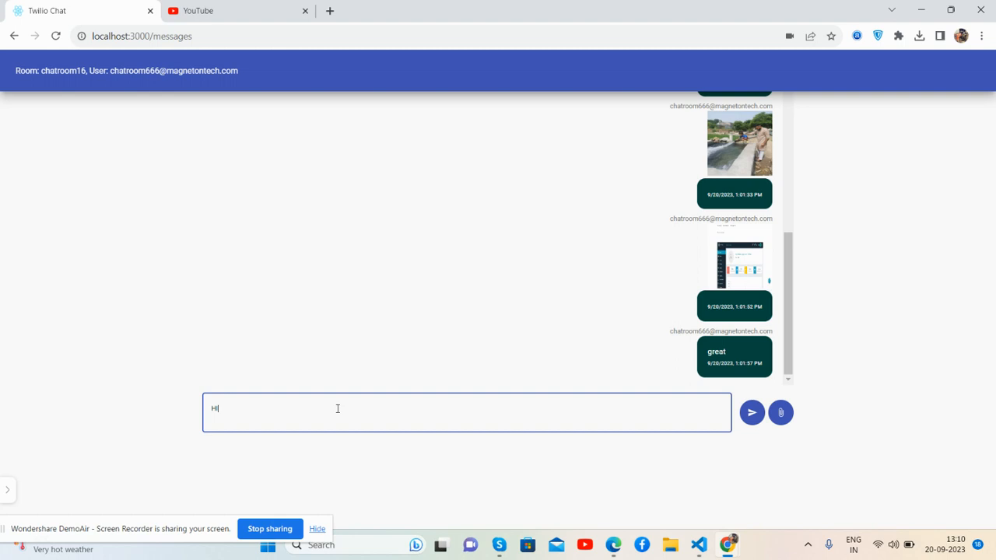
{"action": "left_click", "coordinate": [751, 412]}
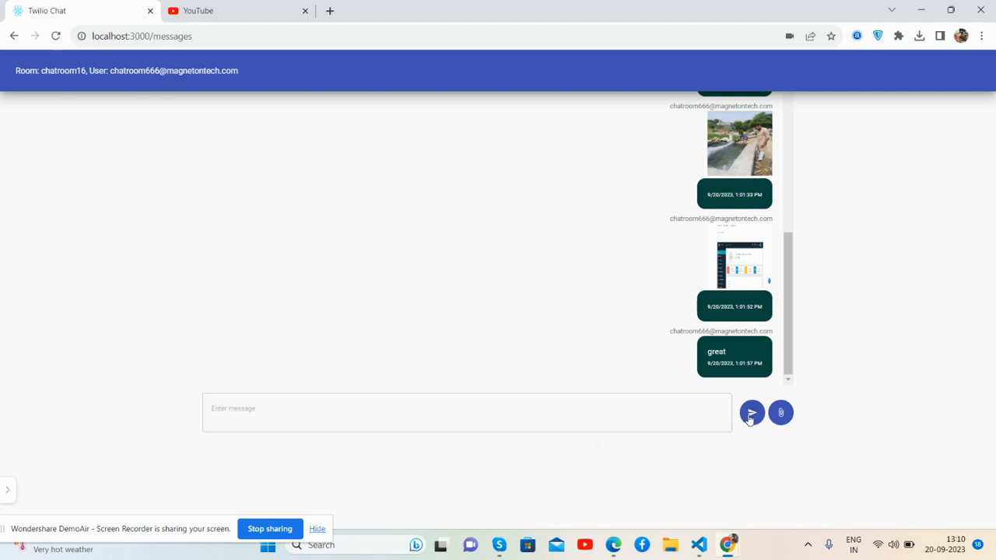
{"action": "left_click", "coordinate": [751, 412]}
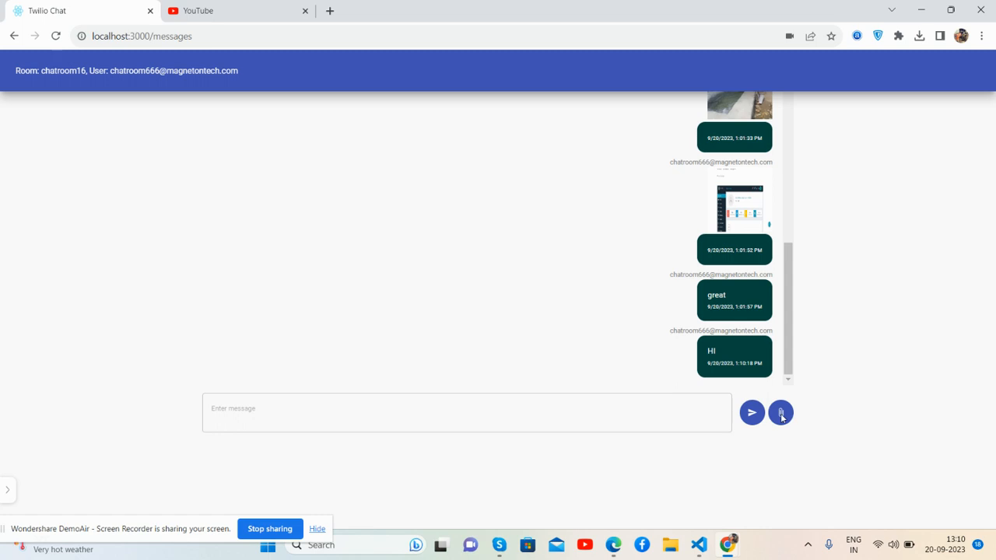
Attach and post the waterside photo from Pictures, dismissing the location error.
{"action": "left_click", "coordinate": [780, 412]}
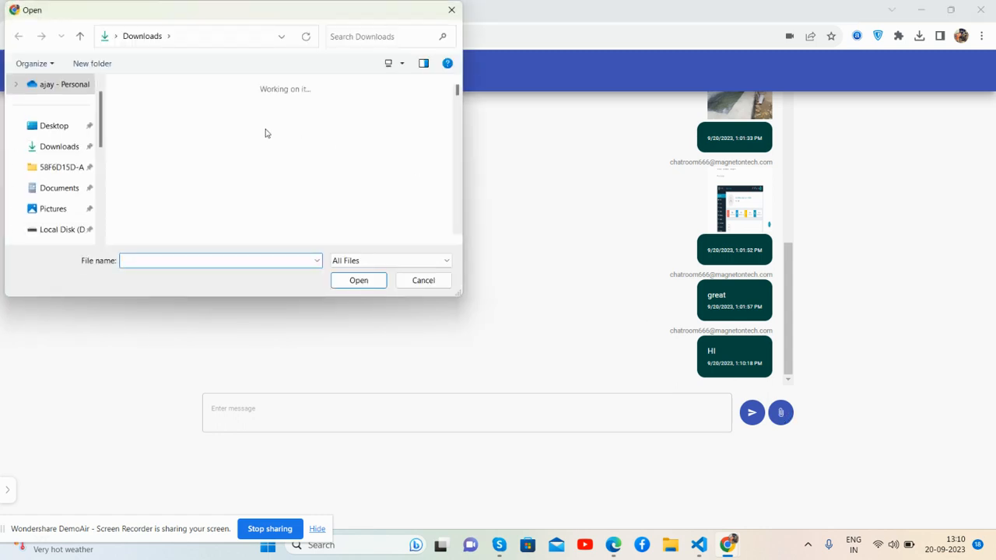
{"action": "left_click", "coordinate": [59, 146]}
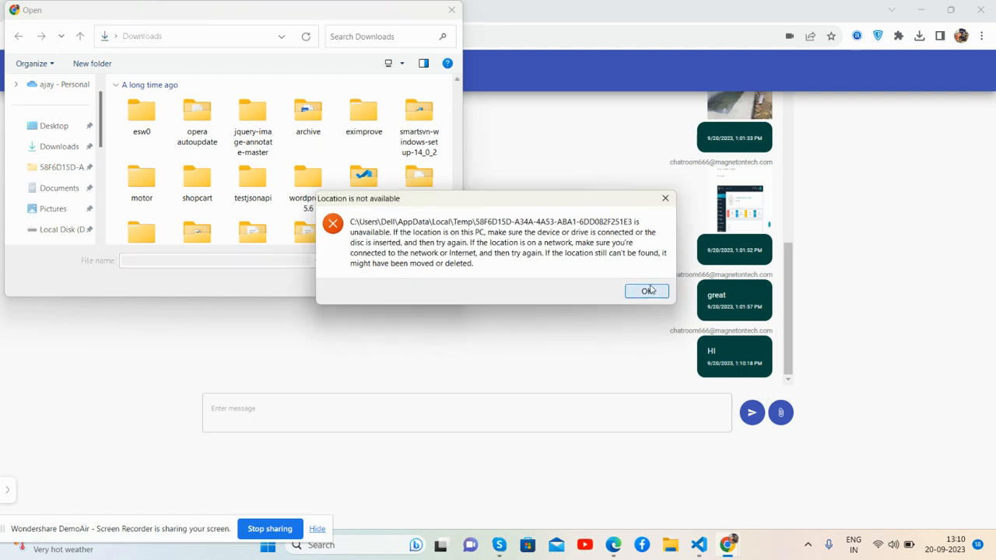
{"action": "left_click", "coordinate": [646, 291]}
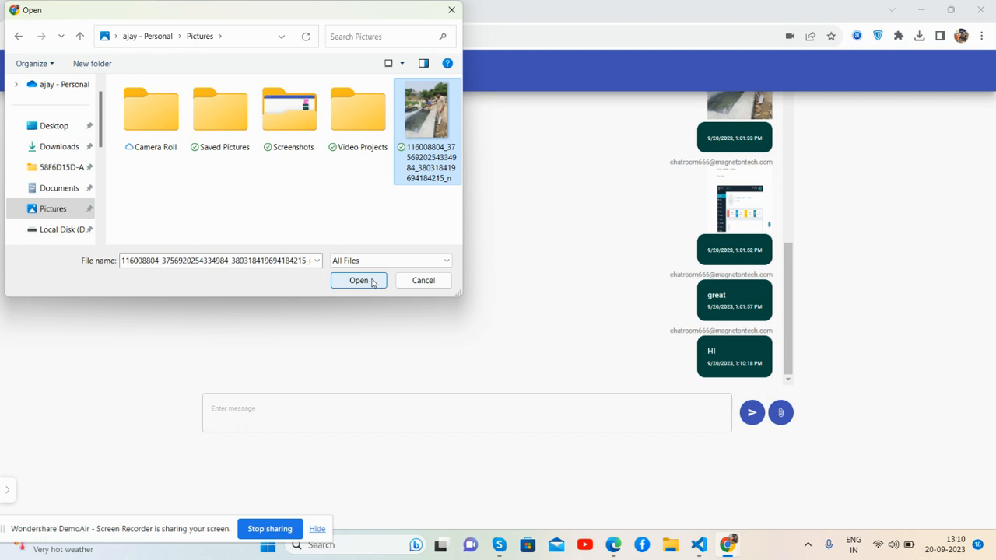
{"action": "left_click", "coordinate": [359, 281]}
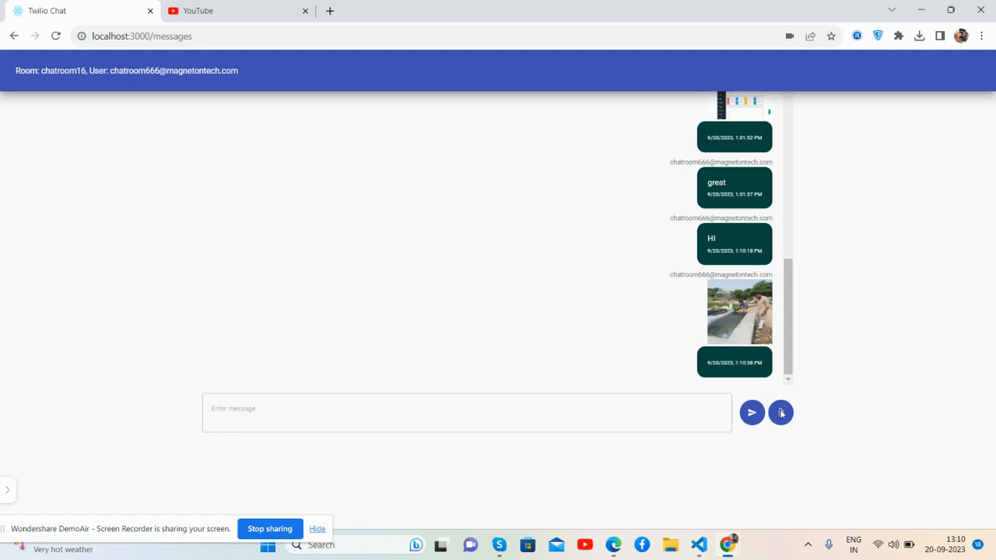
{"action": "left_click", "coordinate": [781, 413]}
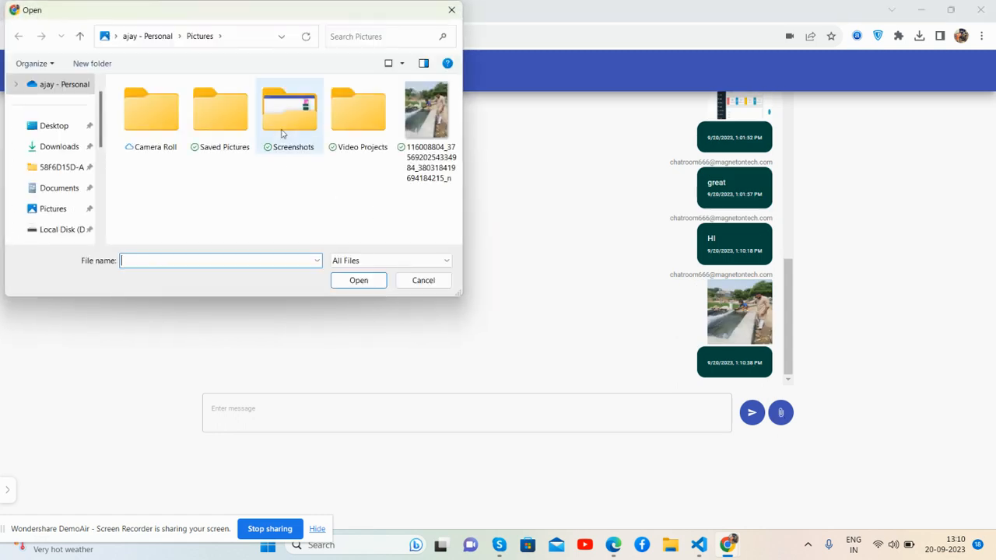
{"action": "double_click", "coordinate": [289, 109]}
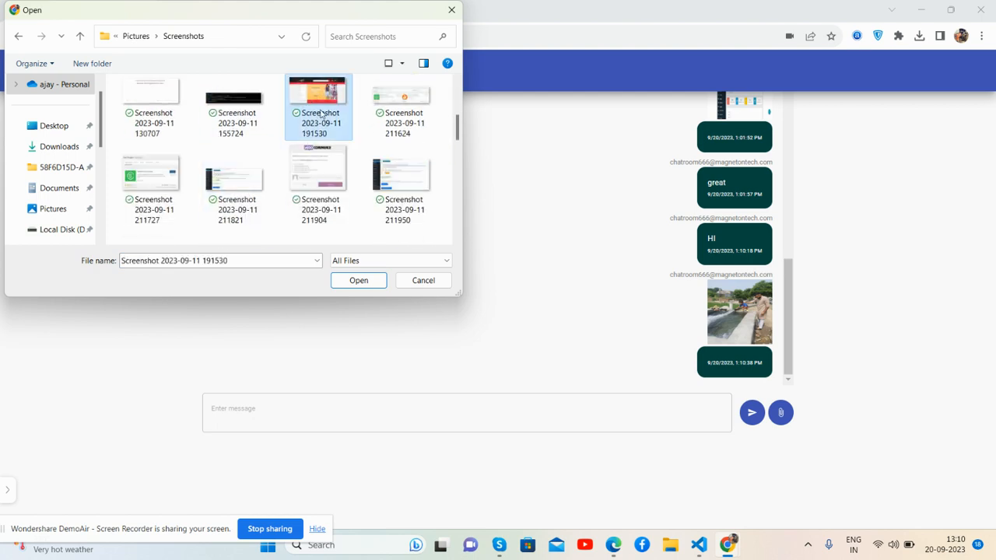
{"action": "left_click", "coordinate": [358, 281]}
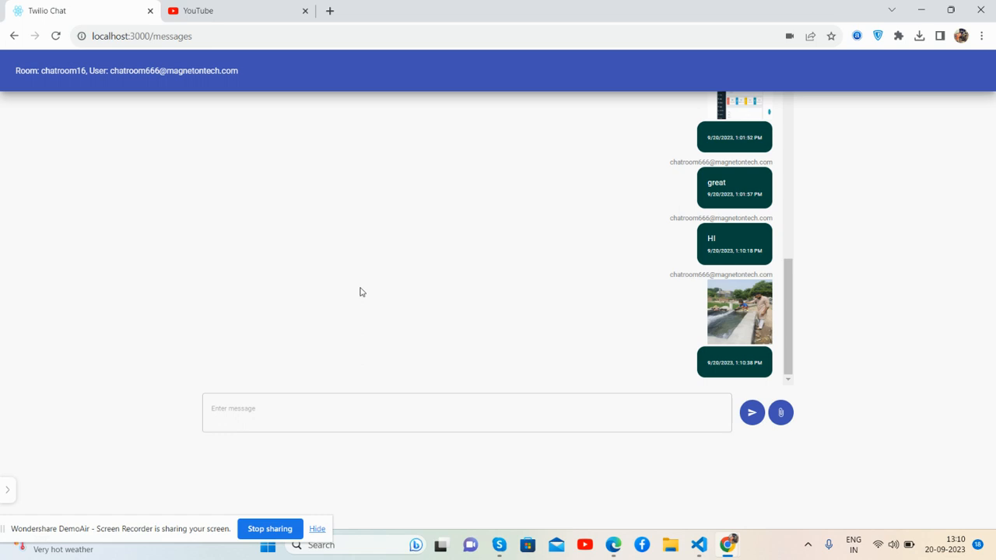
{"action": "mouse_move", "coordinate": [579, 278]}
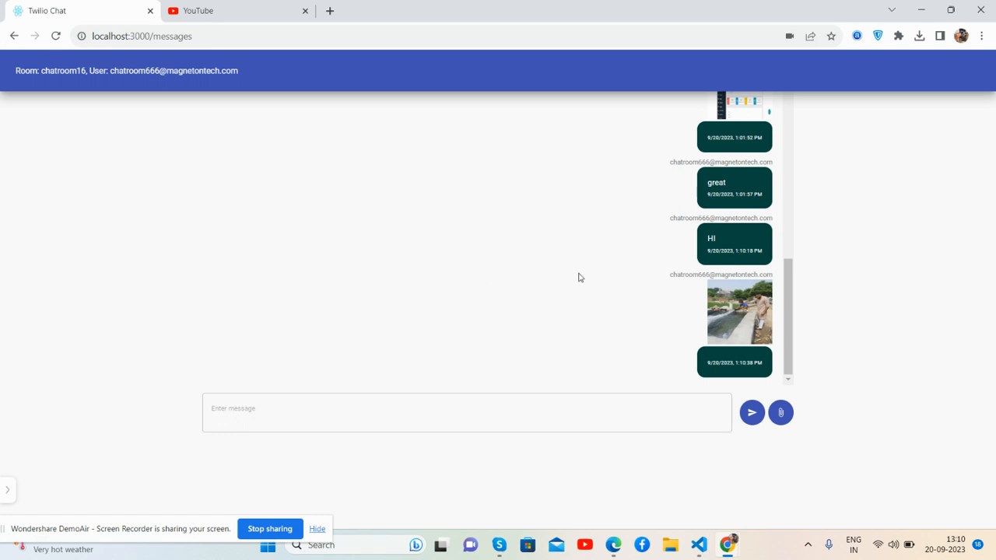
{"action": "mouse_move", "coordinate": [583, 277]}
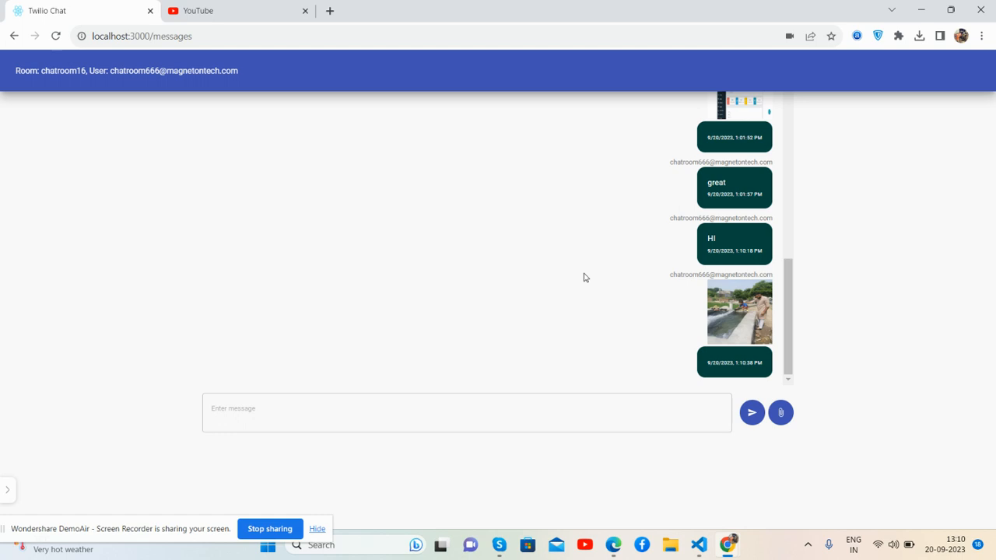
{"action": "mouse_move", "coordinate": [678, 302]}
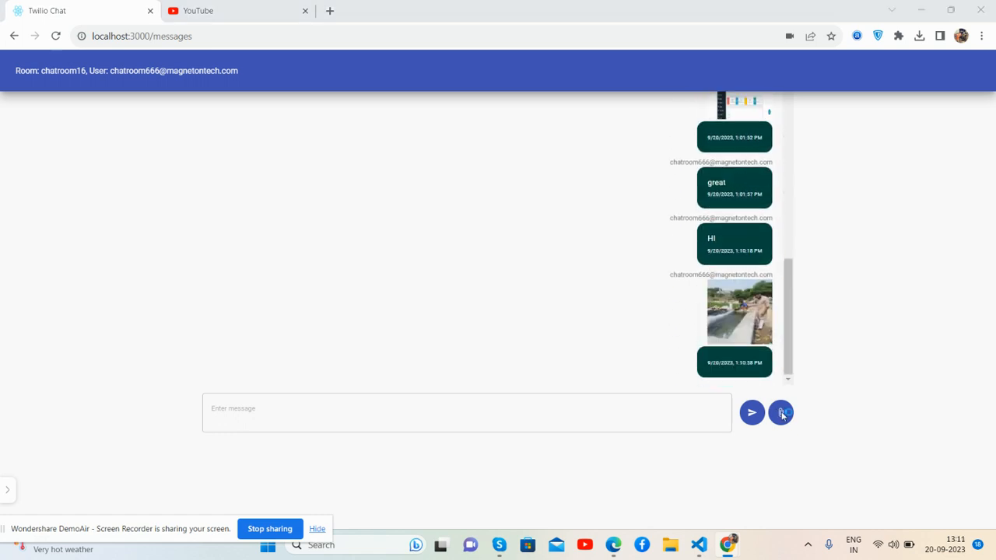
{"action": "left_click", "coordinate": [781, 412]}
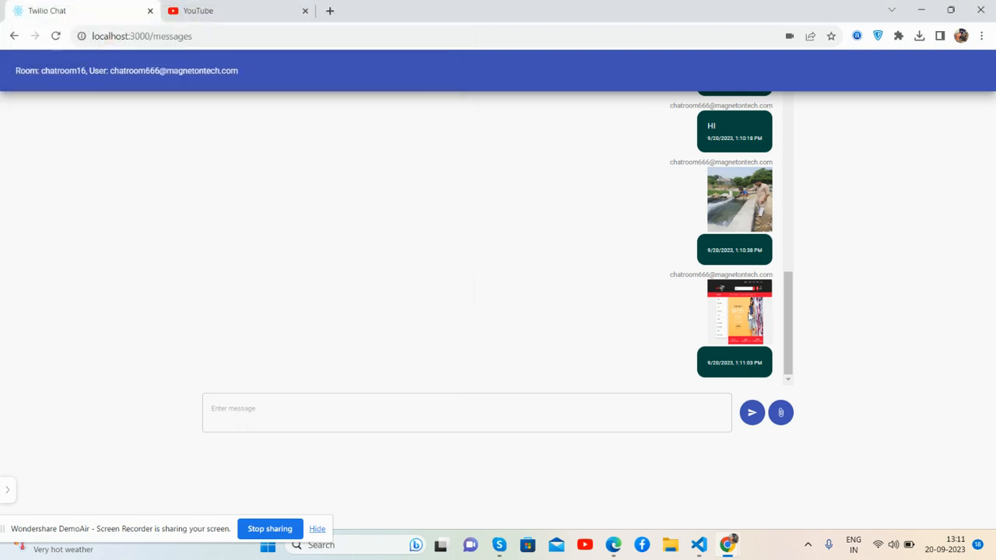
{"action": "mouse_move", "coordinate": [330, 222]}
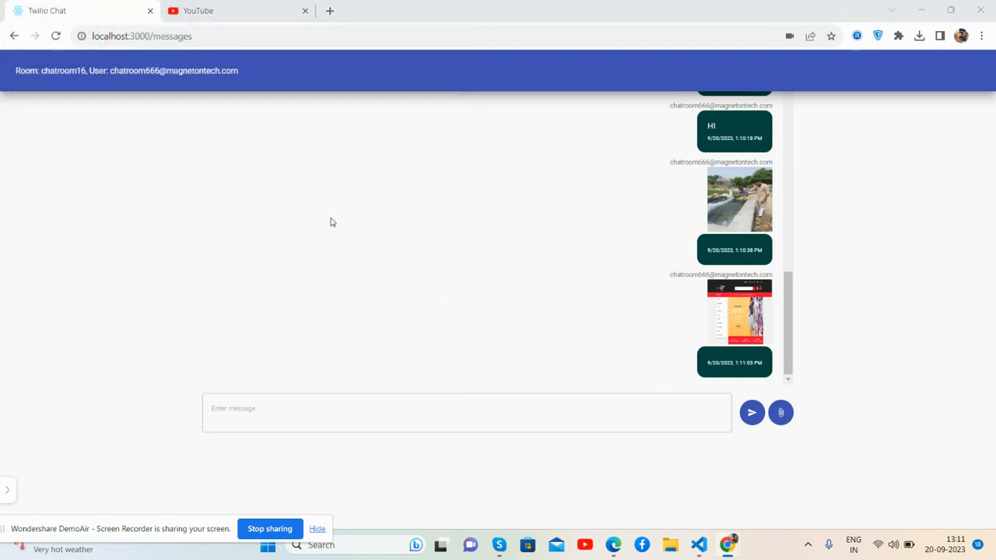
{"action": "left_click", "coordinate": [780, 413]}
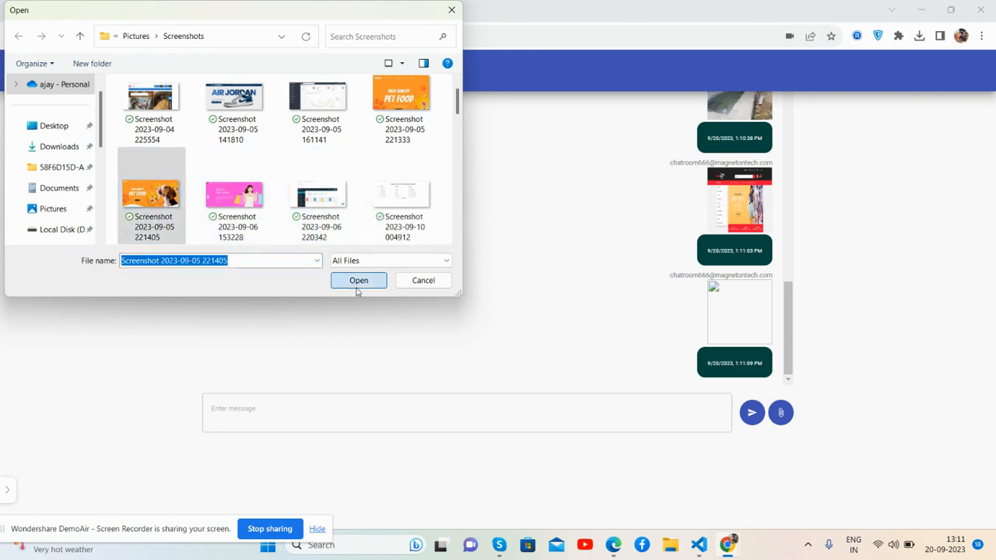
{"action": "left_click", "coordinate": [358, 280]}
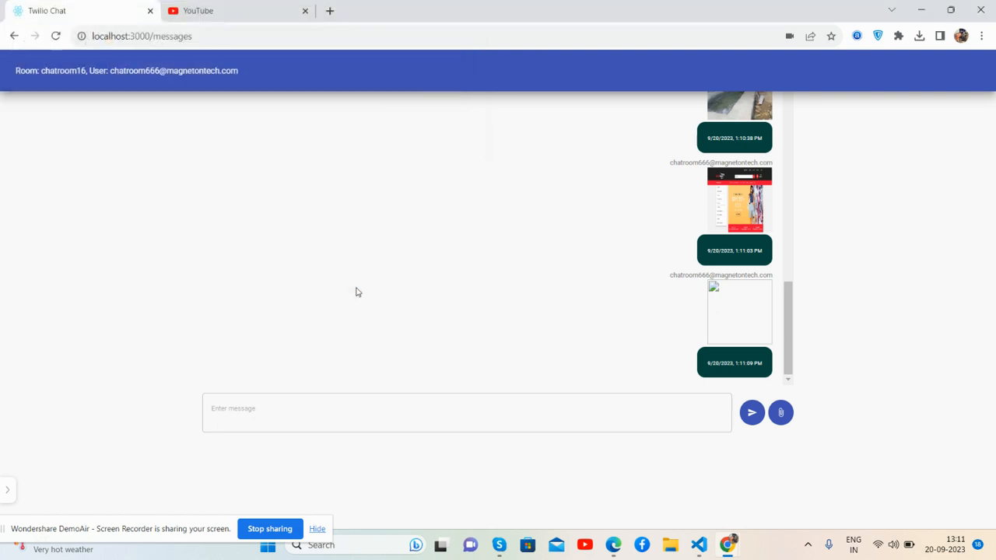
{"action": "mouse_move", "coordinate": [736, 298]}
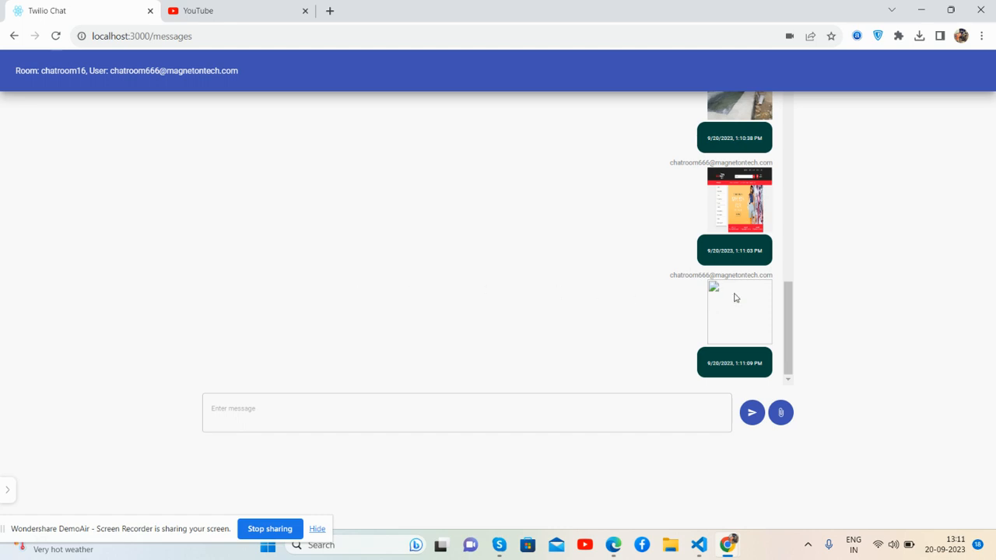
{"action": "mouse_move", "coordinate": [759, 297]}
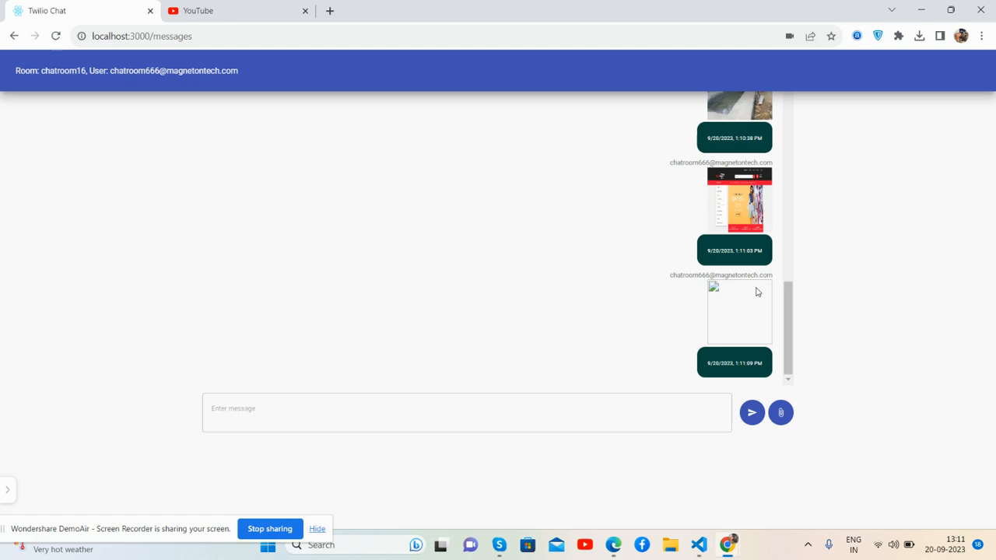
{"action": "mouse_move", "coordinate": [720, 316]}
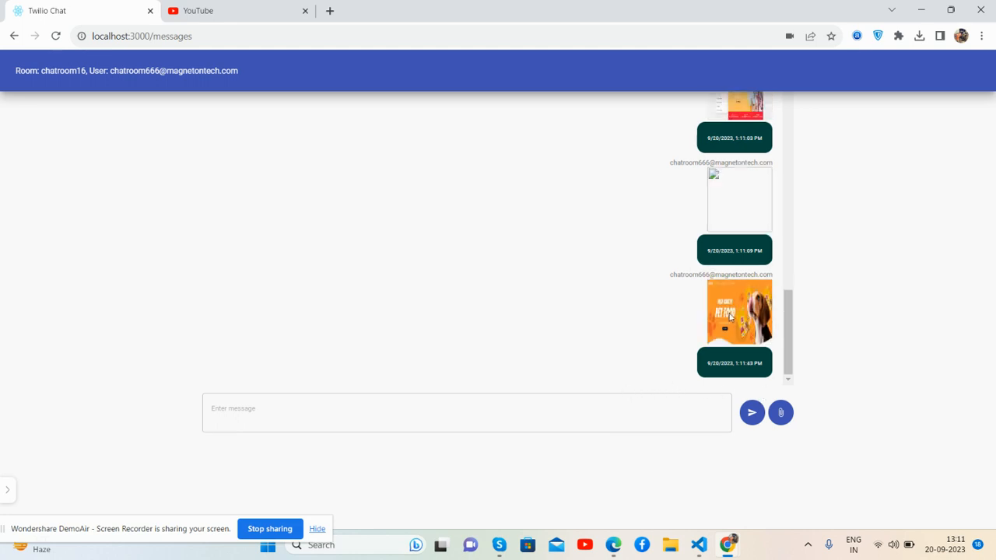
Post the waterside photo from Pictures again, below the pet food banner.
{"action": "left_click", "coordinate": [780, 413]}
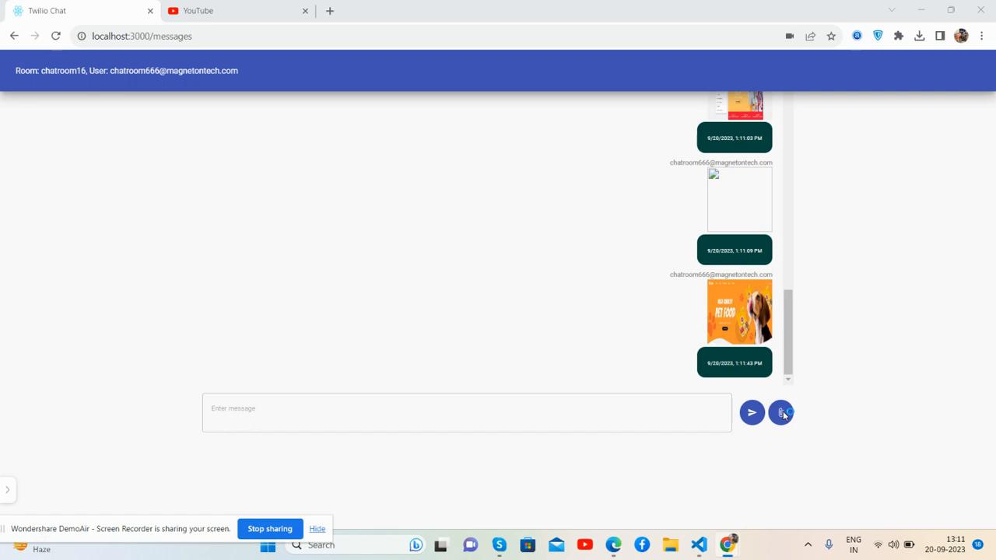
{"action": "left_click", "coordinate": [781, 413]}
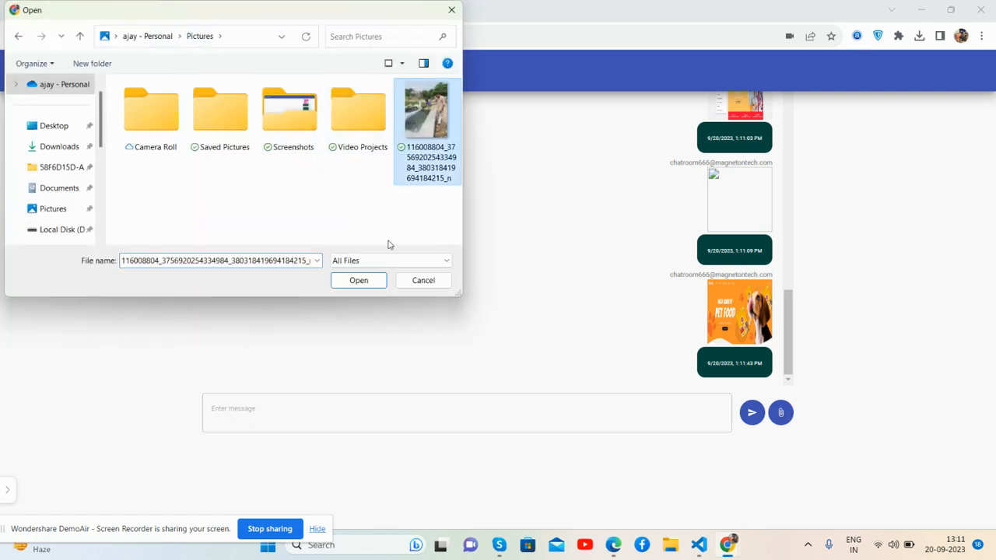
{"action": "left_click", "coordinate": [359, 280]}
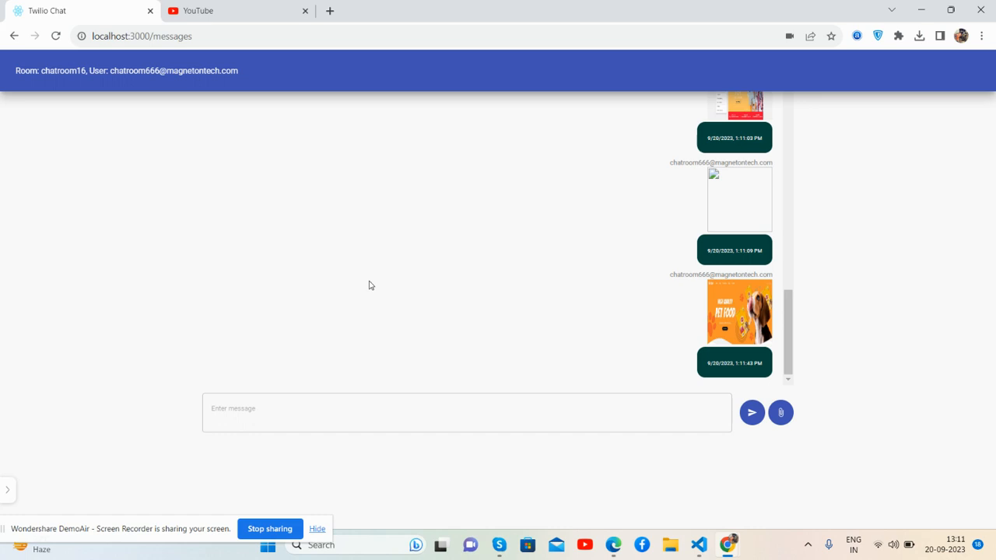
{"action": "scroll", "scroll_direction": "down", "scroll_amount": 3}
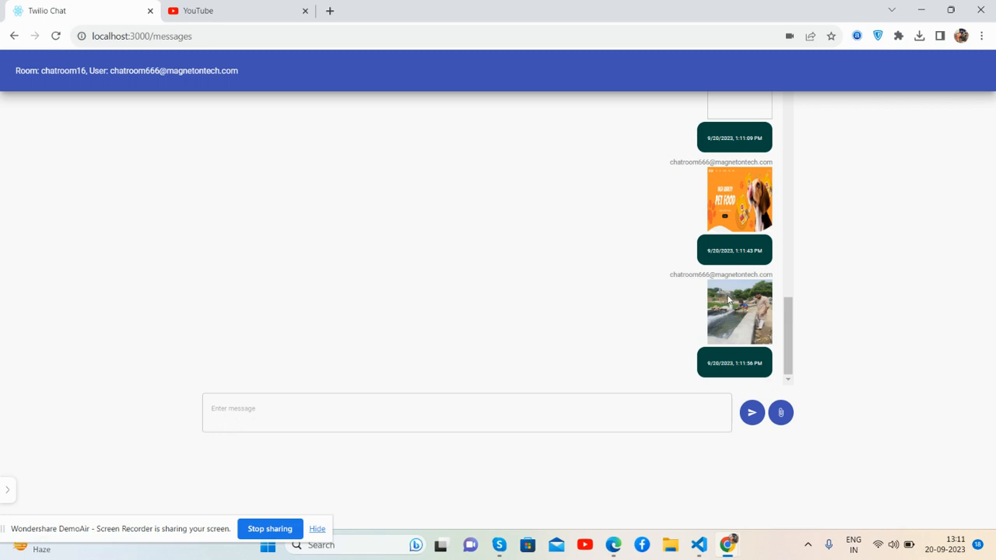
{"action": "mouse_move", "coordinate": [392, 274]}
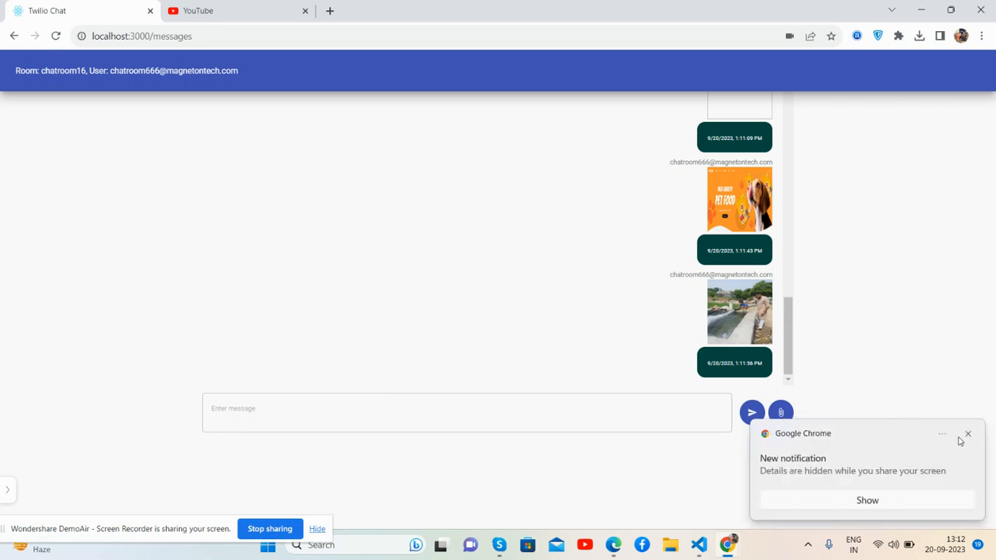
{"action": "left_click", "coordinate": [969, 434]}
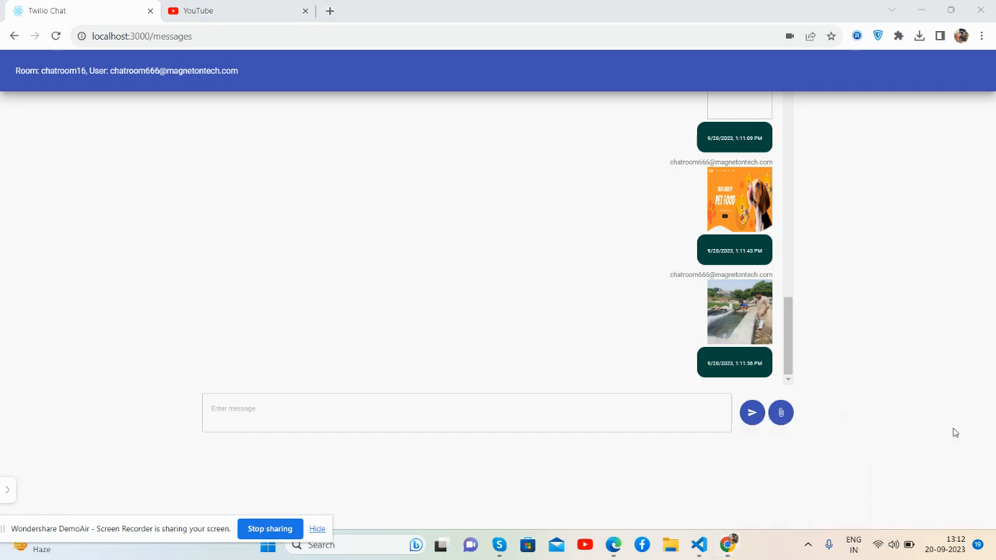